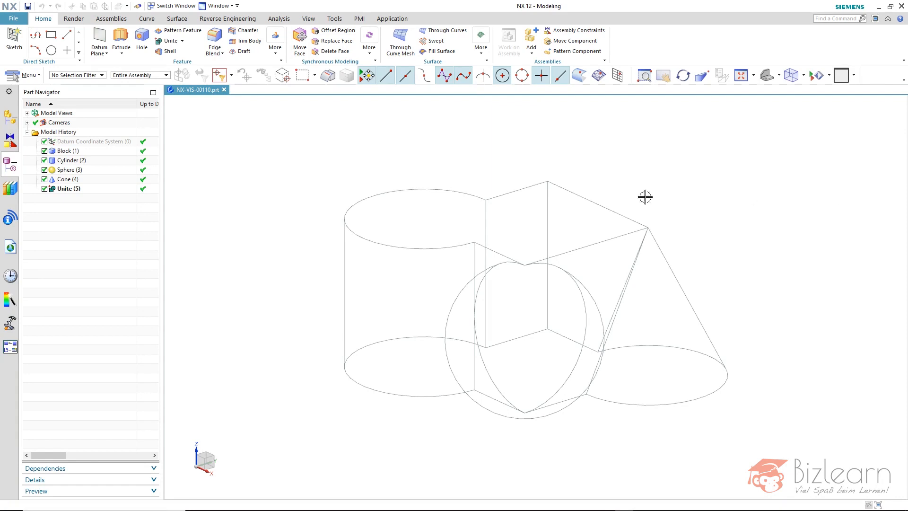
{"action": "mouse_move", "coordinate": [606, 183]}
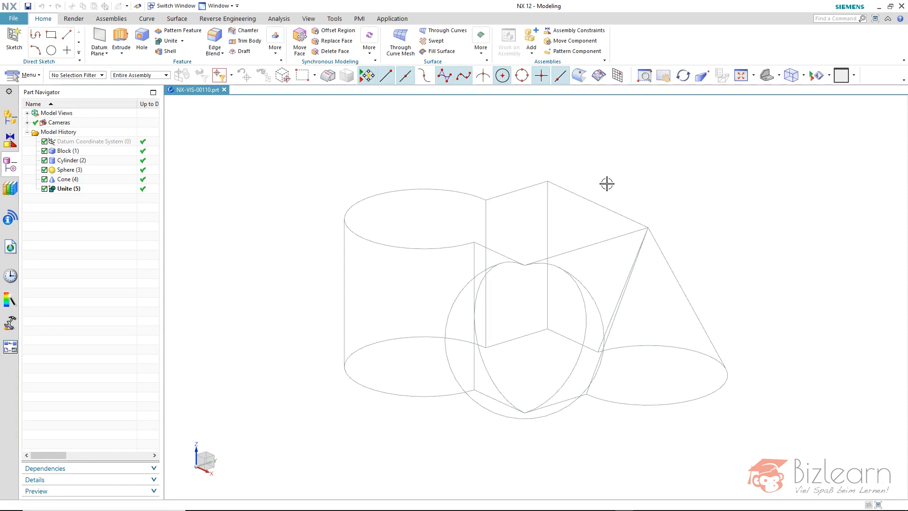
{"action": "mouse_move", "coordinate": [318, 202]}
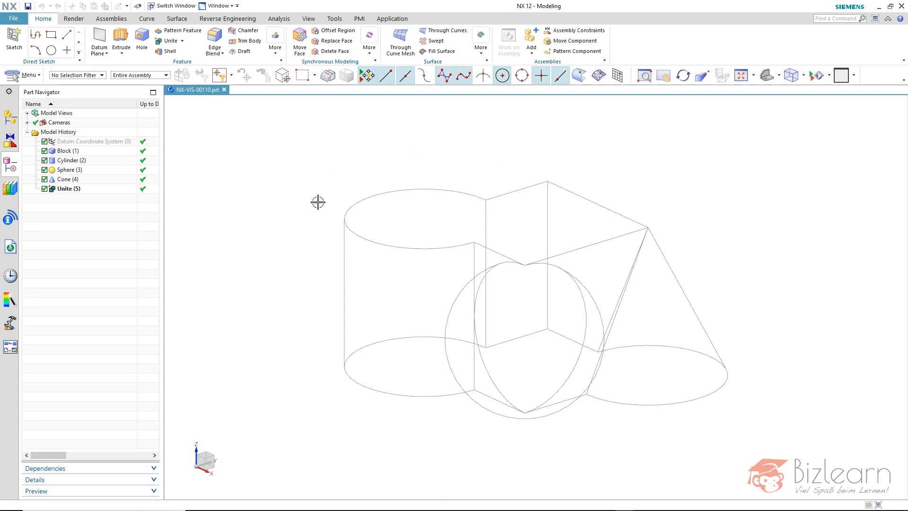
{"action": "mouse_move", "coordinate": [598, 467]}
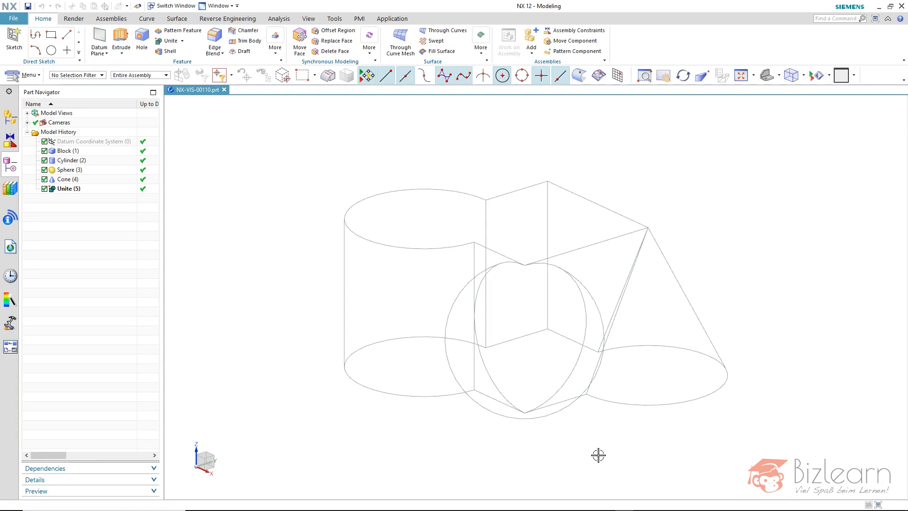
{"action": "mouse_move", "coordinate": [624, 454]}
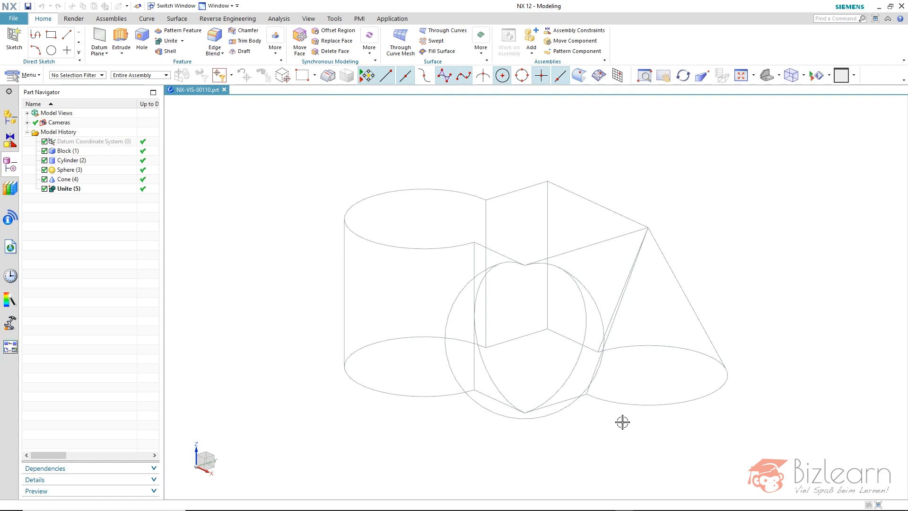
{"action": "mouse_move", "coordinate": [731, 259]}
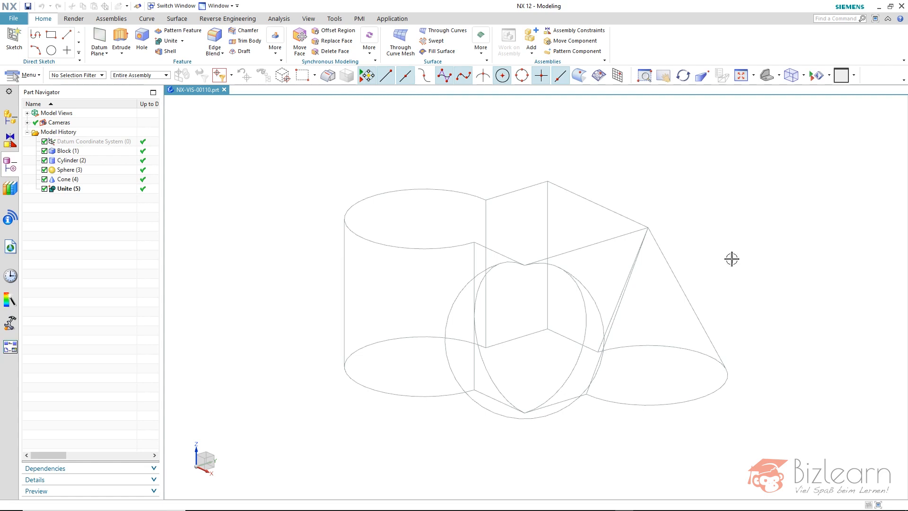
{"action": "mouse_move", "coordinate": [781, 148]}
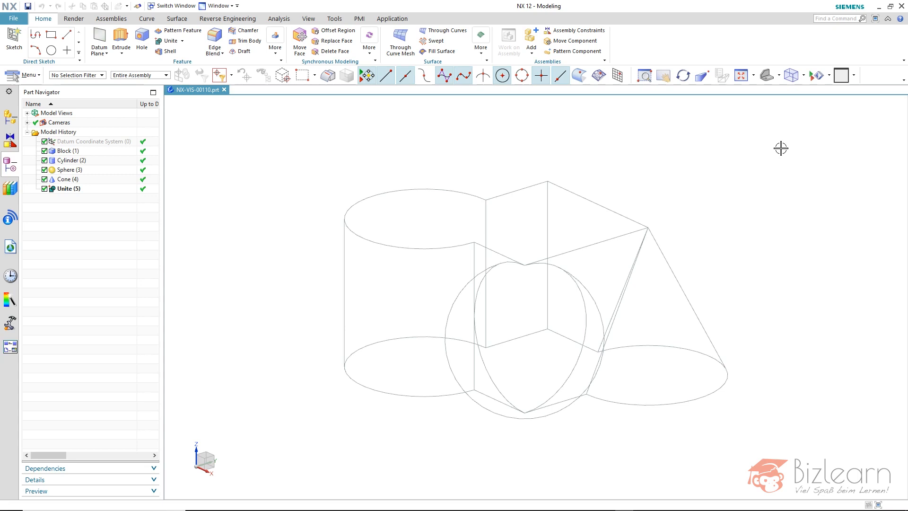
{"action": "mouse_move", "coordinate": [811, 88]}
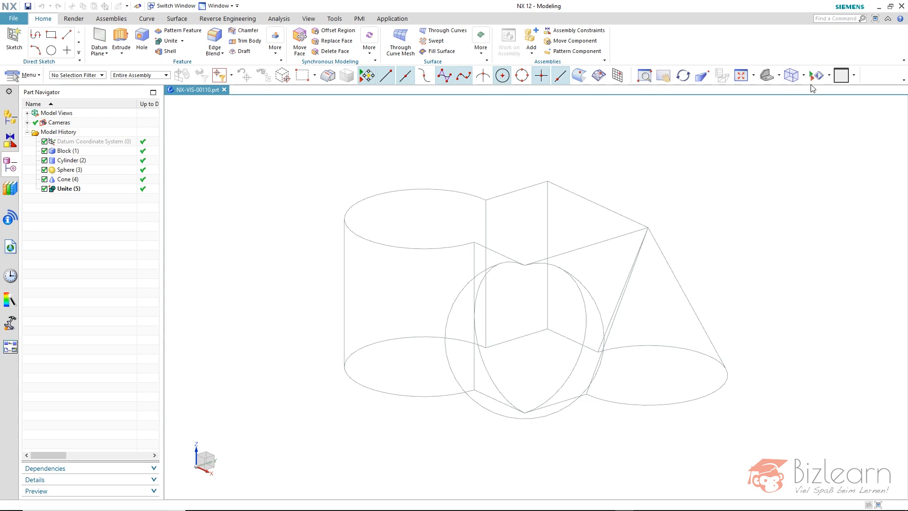
Set the rendering style to Wireframe with Dim Edges so hidden lines appear faded
{"action": "left_click", "coordinate": [804, 75]}
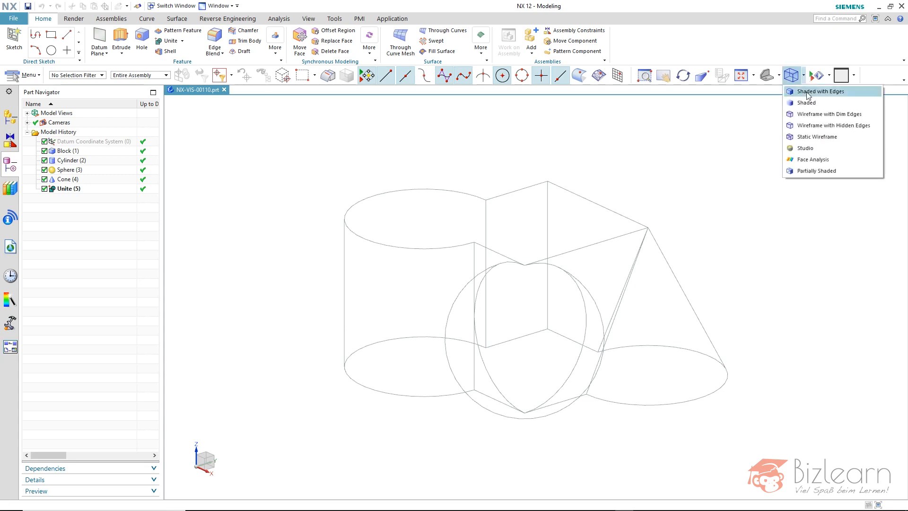
{"action": "mouse_move", "coordinate": [808, 113]}
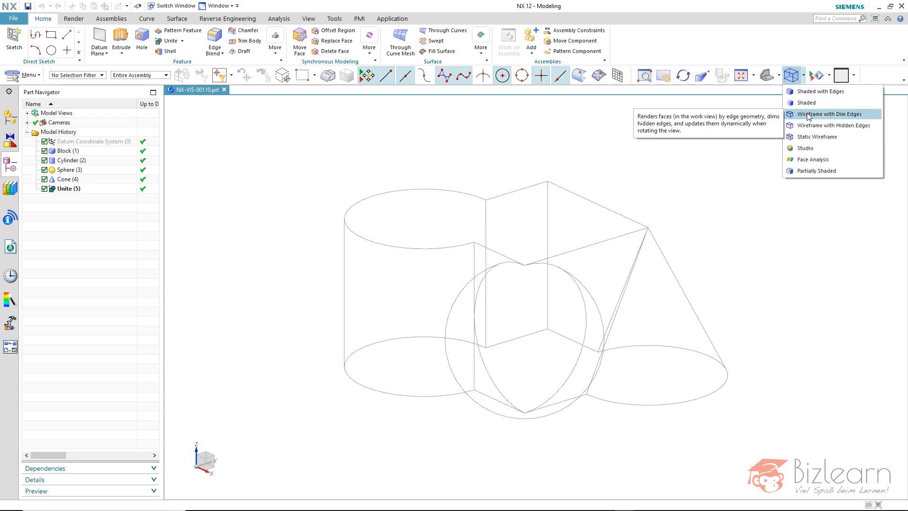
{"action": "left_click", "coordinate": [830, 113]}
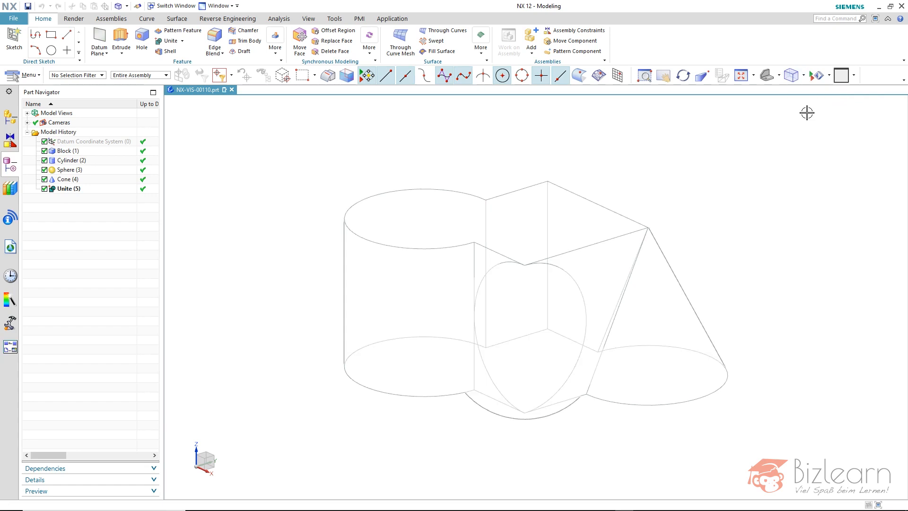
{"action": "mouse_move", "coordinate": [756, 159]}
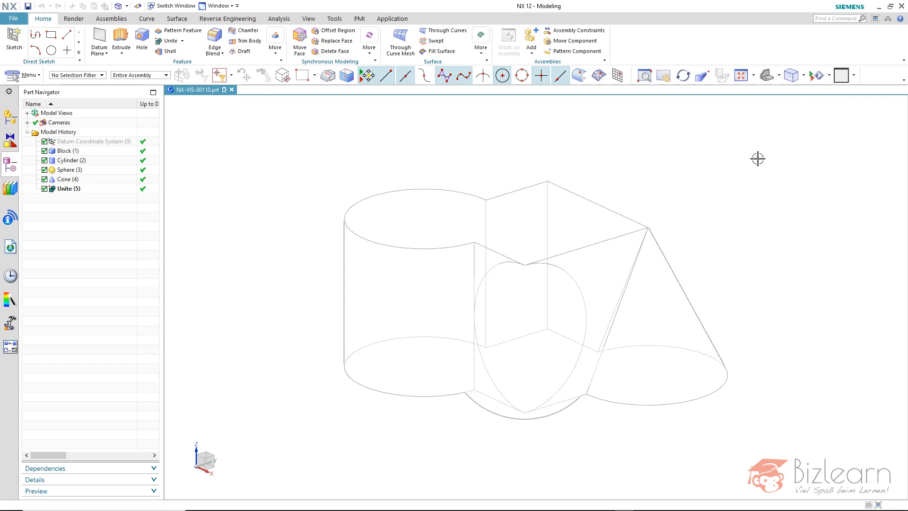
{"action": "mouse_move", "coordinate": [757, 174]}
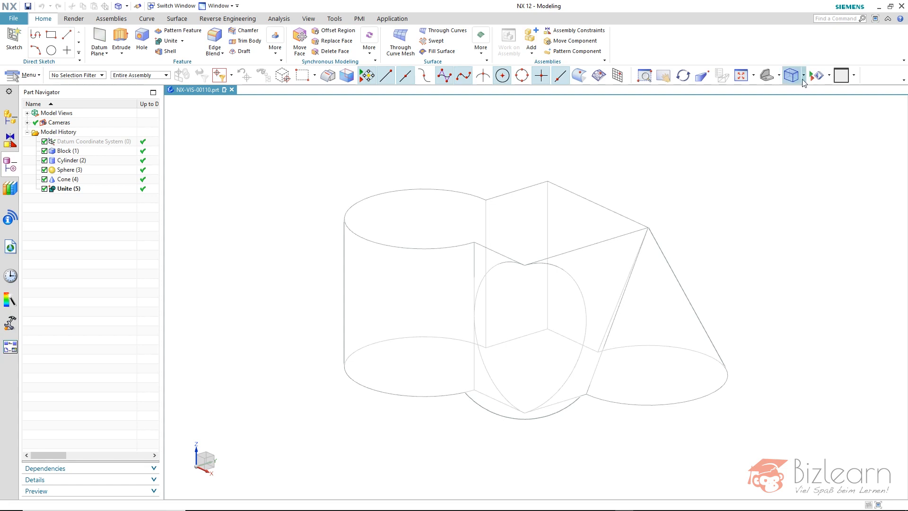
Set the rendering style to Shaded with Edges on the united solid
{"action": "left_click", "coordinate": [804, 76]}
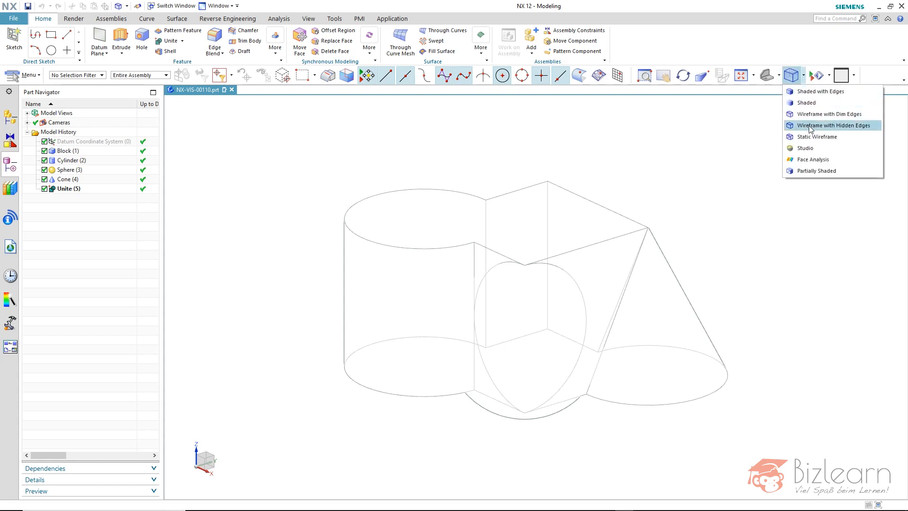
{"action": "mouse_move", "coordinate": [812, 127]}
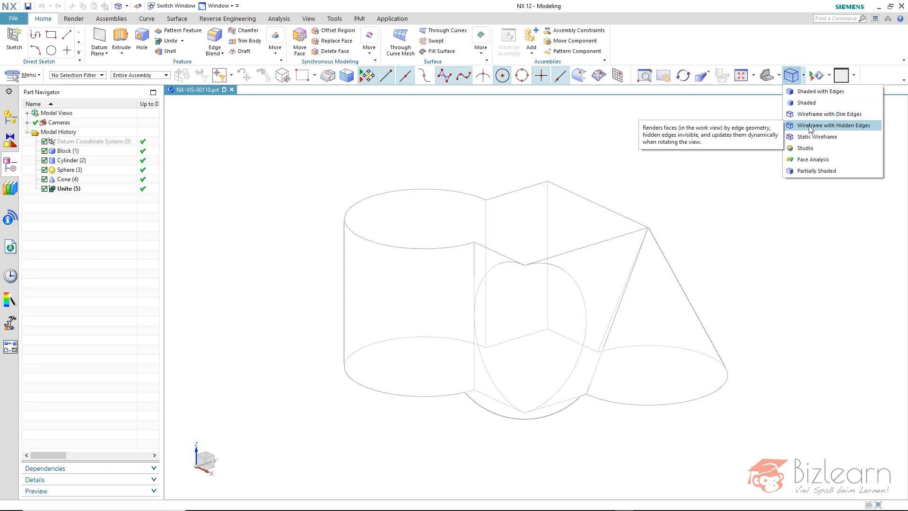
{"action": "mouse_move", "coordinate": [814, 93]}
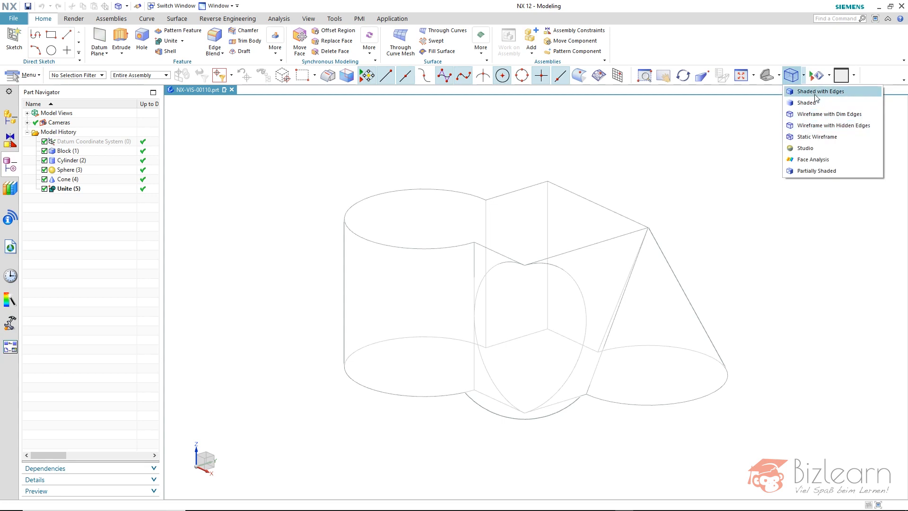
{"action": "left_click", "coordinate": [822, 91]}
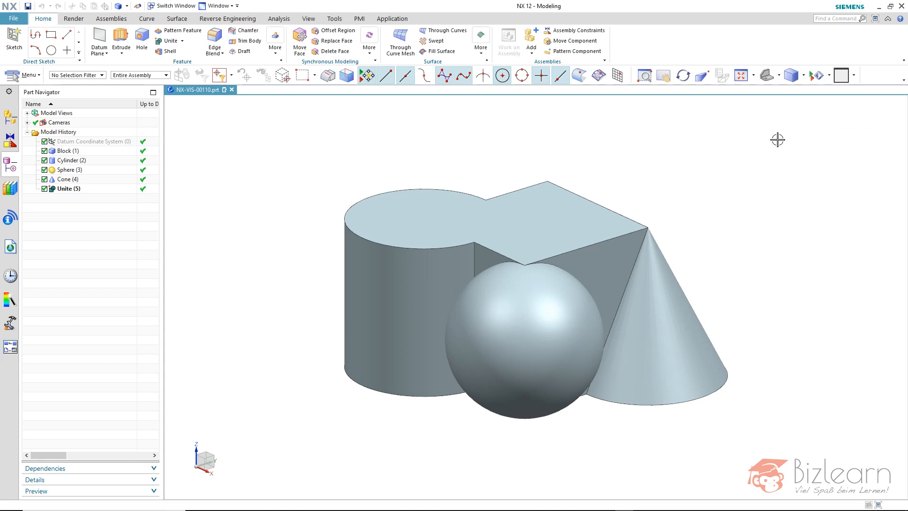
{"action": "mouse_move", "coordinate": [734, 152]}
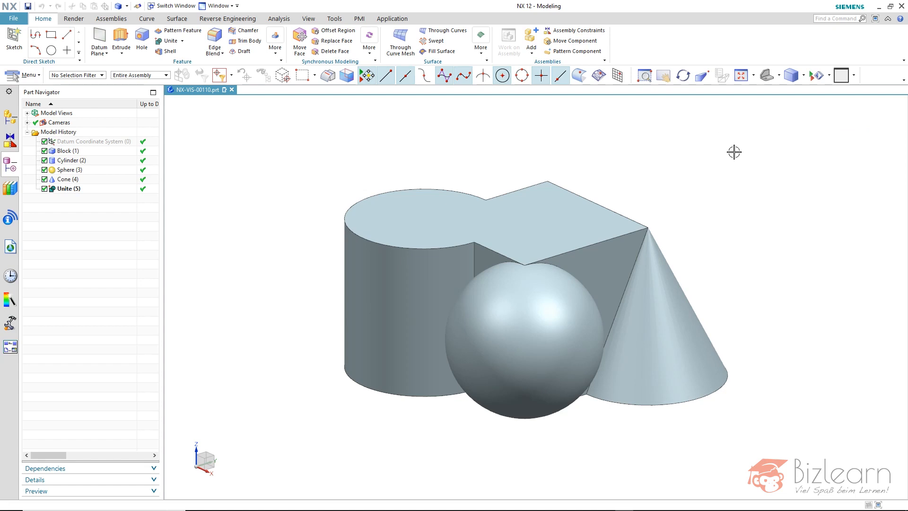
{"action": "mouse_move", "coordinate": [715, 244]}
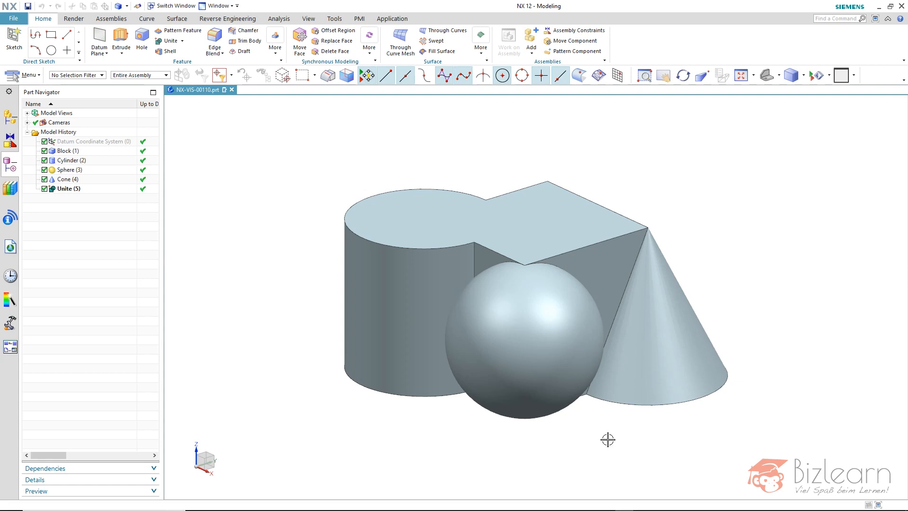
{"action": "mouse_move", "coordinate": [566, 427]}
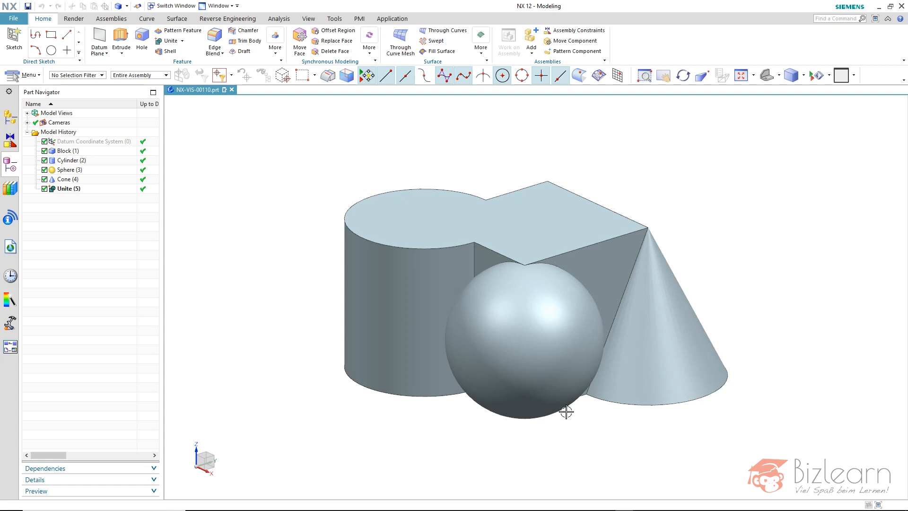
{"action": "mouse_move", "coordinate": [552, 447]}
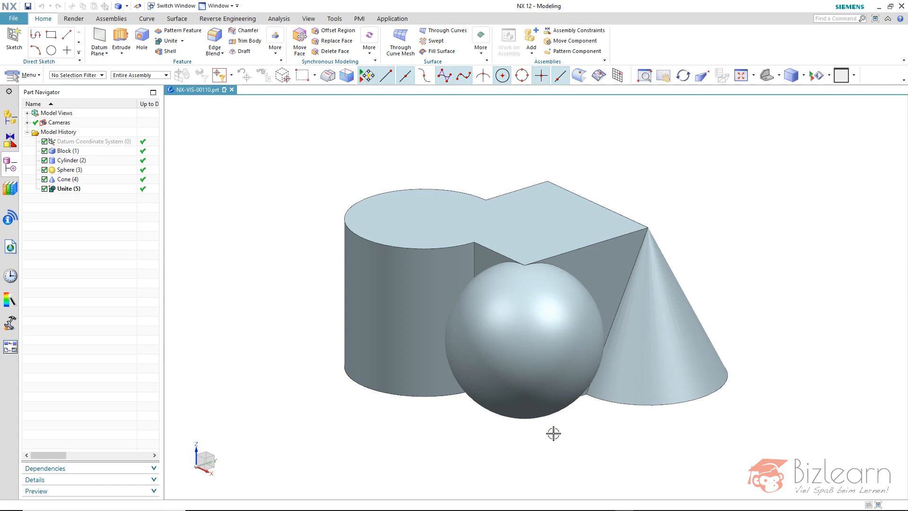
{"action": "left_click", "coordinate": [62, 169]}
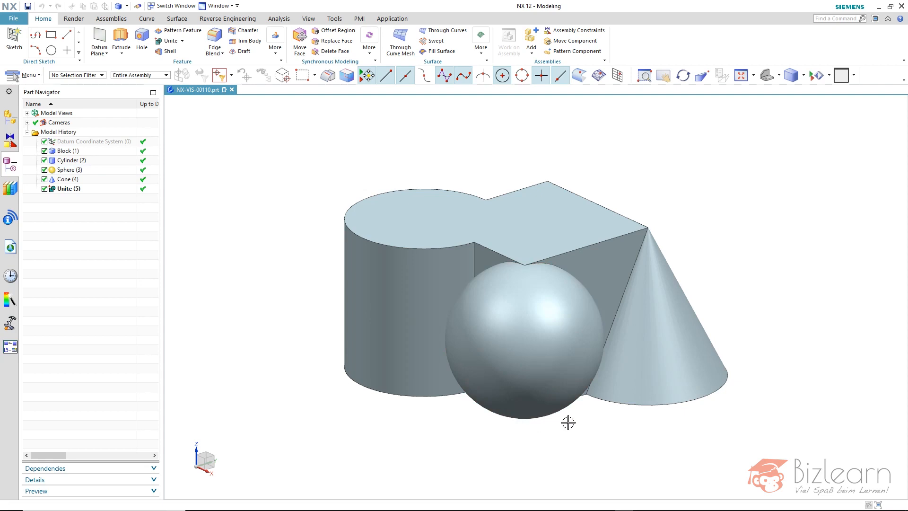
{"action": "mouse_move", "coordinate": [333, 388]}
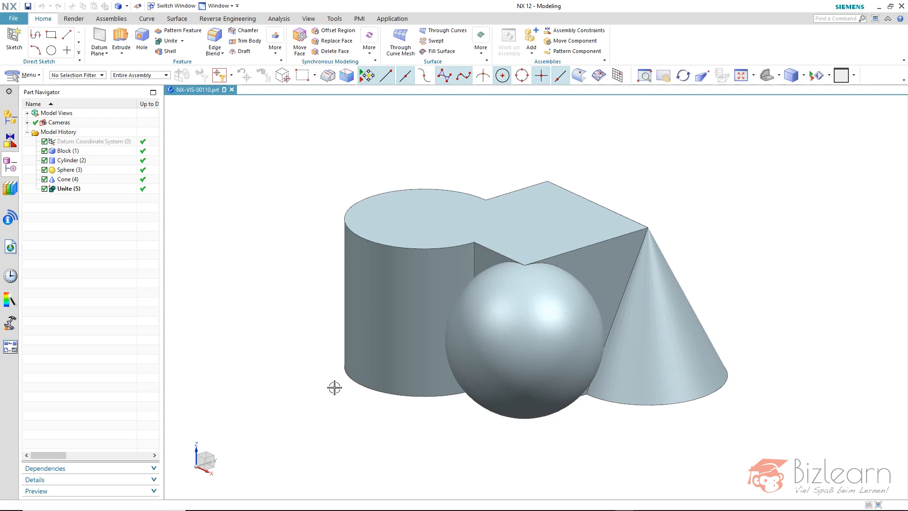
{"action": "mouse_move", "coordinate": [310, 302]}
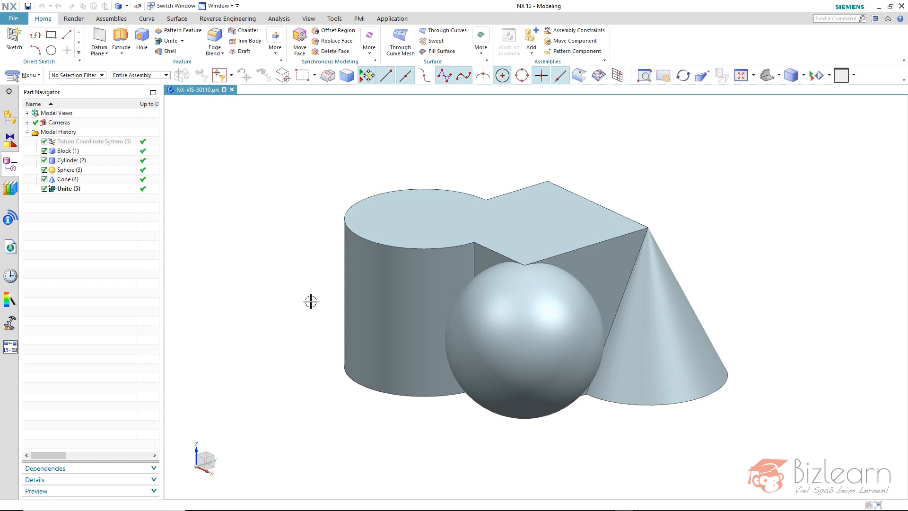
{"action": "mouse_move", "coordinate": [635, 121]}
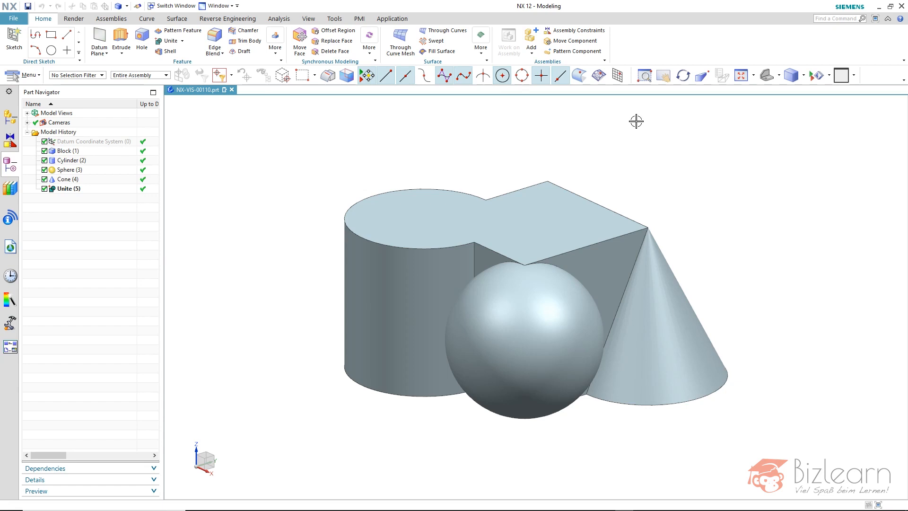
{"action": "mouse_move", "coordinate": [797, 92]}
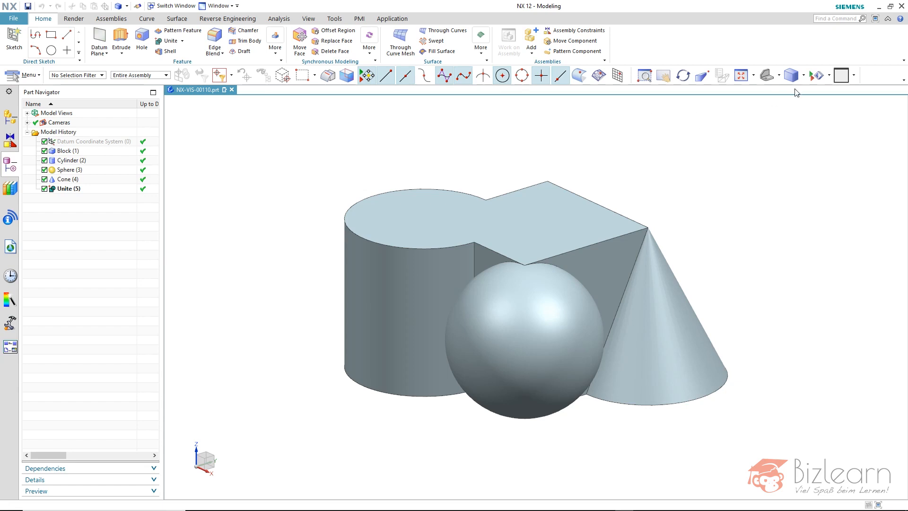
{"action": "left_click", "coordinate": [802, 76]}
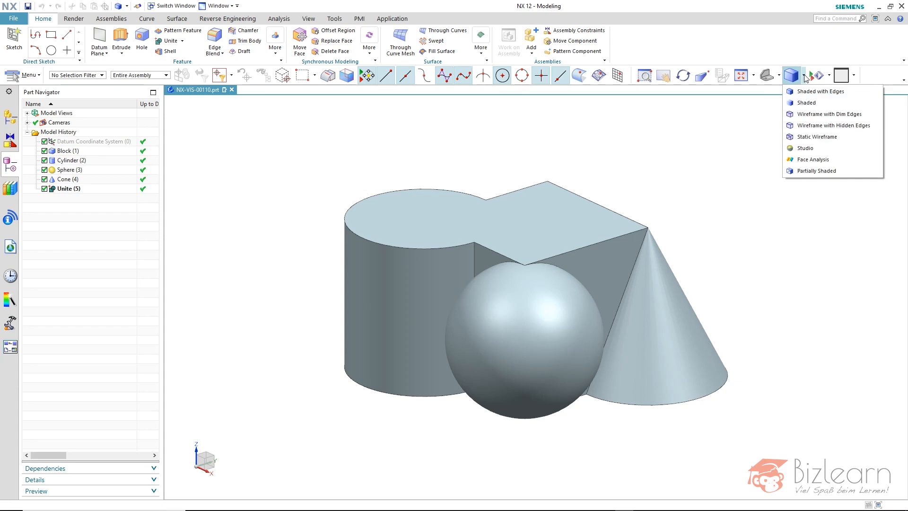
{"action": "mouse_move", "coordinate": [809, 137]}
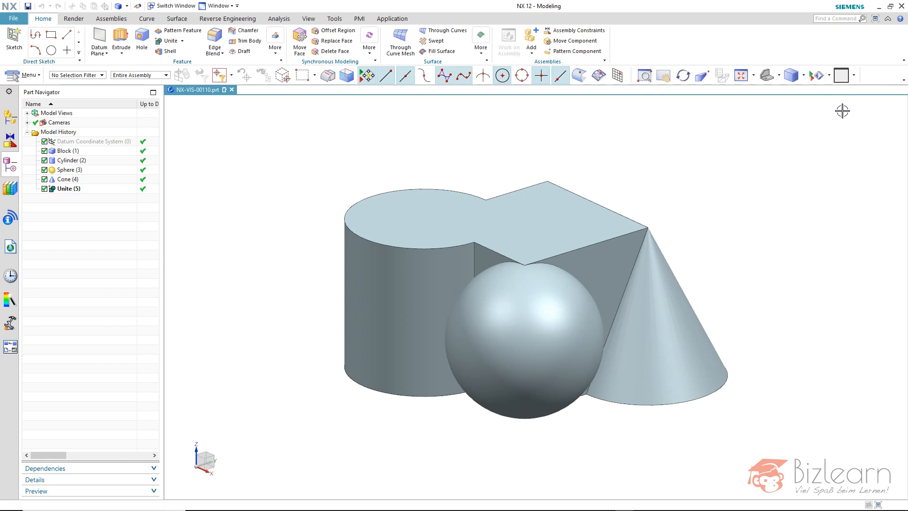
{"action": "mouse_move", "coordinate": [630, 99]}
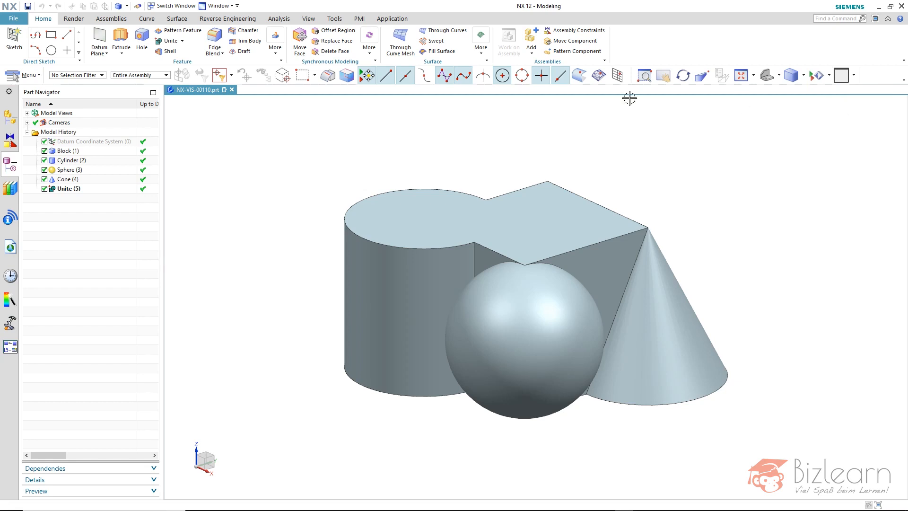
Turn on True Shading from the View tab's Visualization group
{"action": "left_click", "coordinate": [309, 18]}
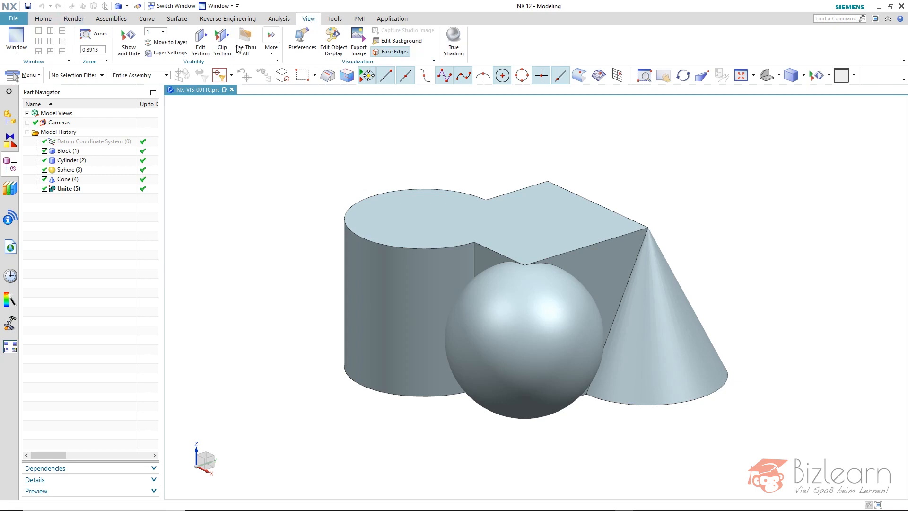
{"action": "mouse_move", "coordinate": [454, 40]}
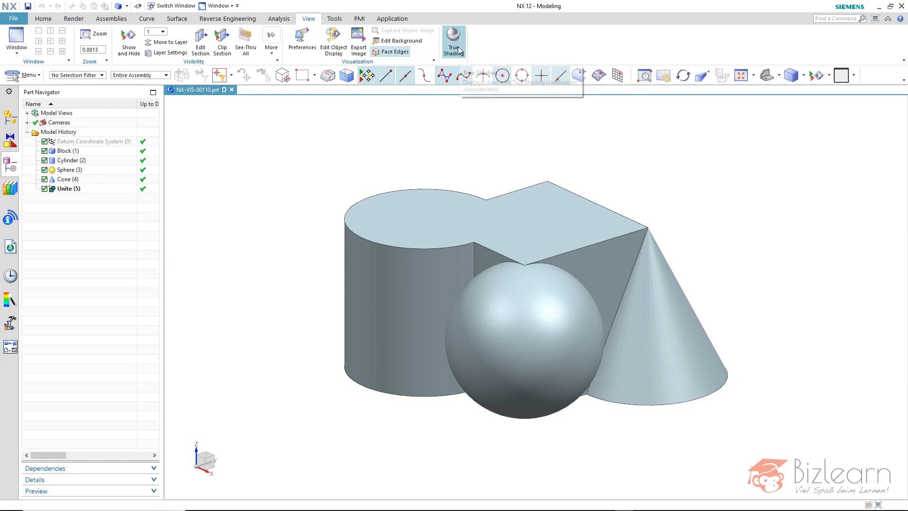
{"action": "left_click", "coordinate": [454, 40]}
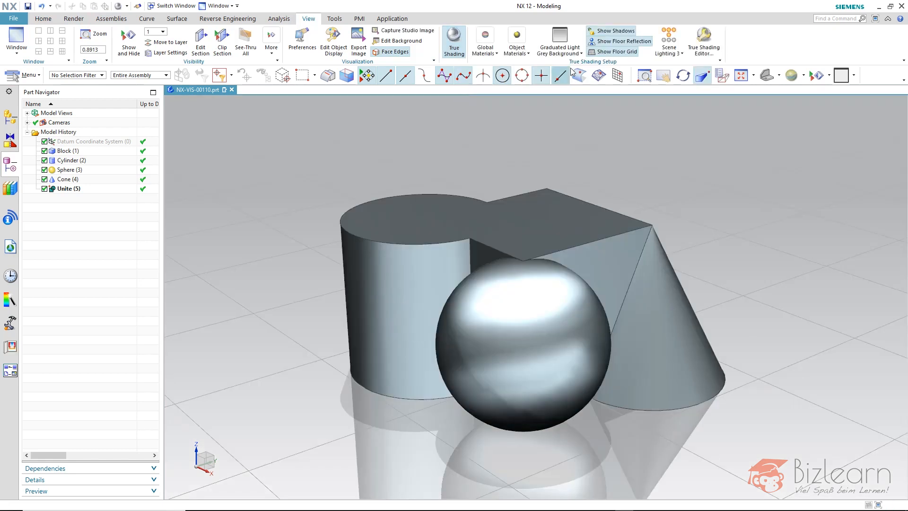
{"action": "mouse_move", "coordinate": [463, 66]}
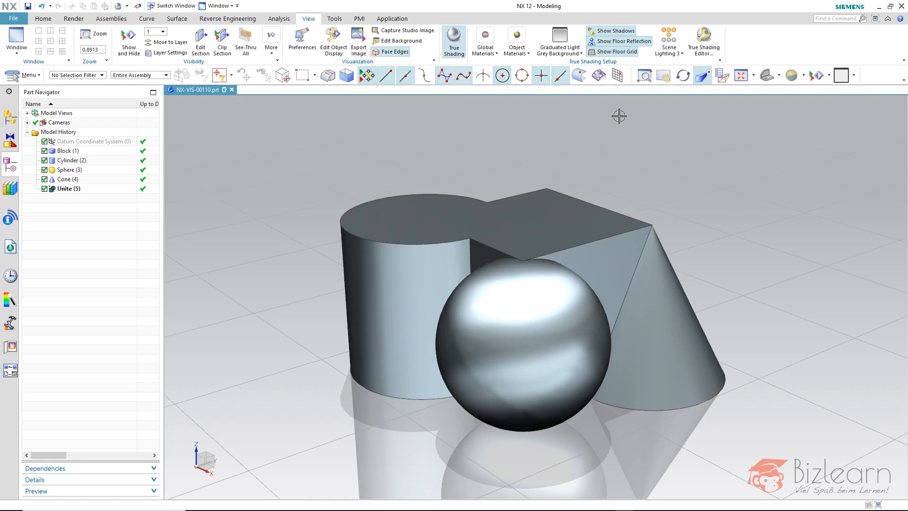
{"action": "mouse_move", "coordinate": [756, 212]}
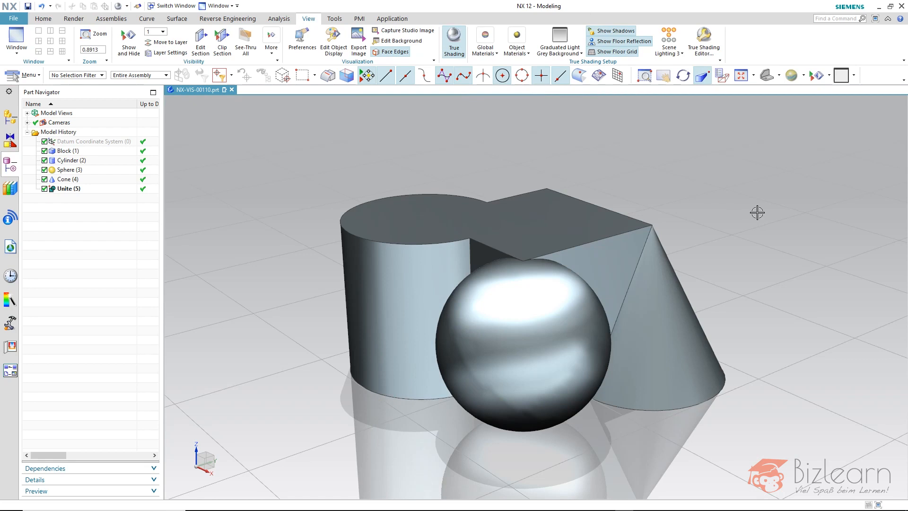
{"action": "mouse_move", "coordinate": [628, 87]}
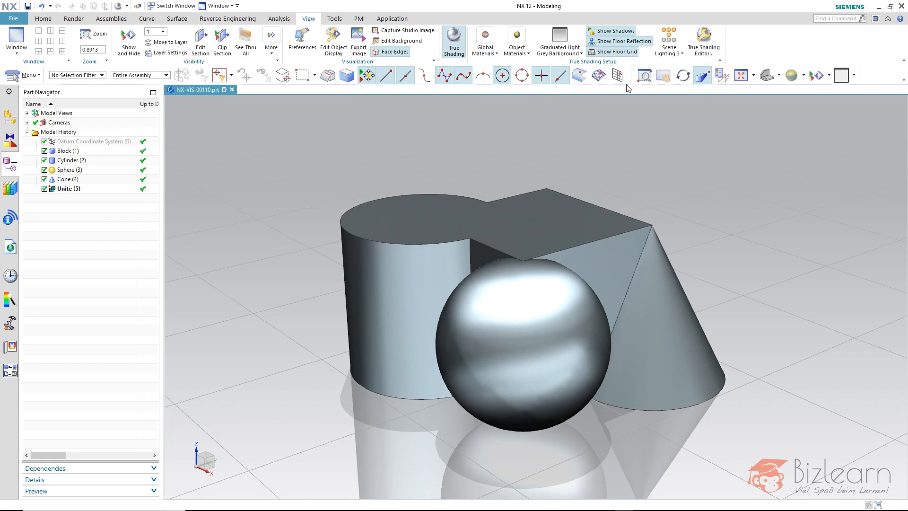
{"action": "mouse_move", "coordinate": [617, 51]}
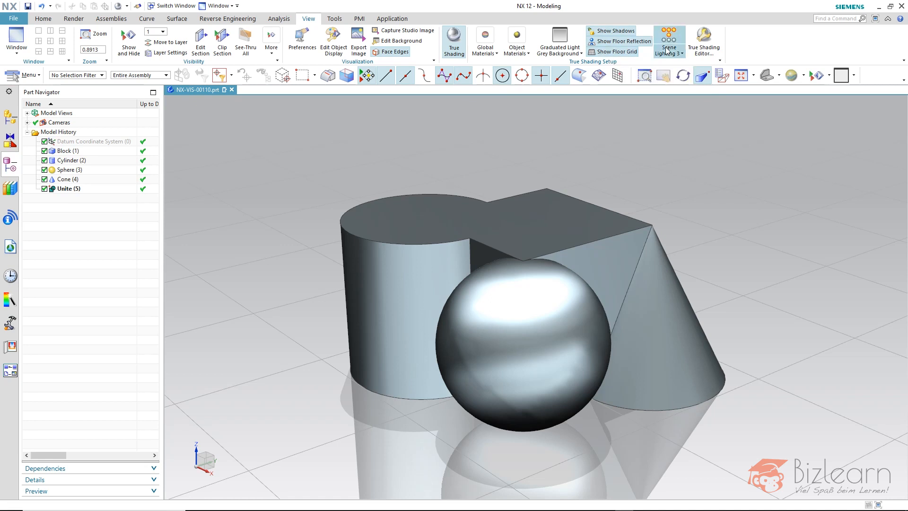
{"action": "mouse_move", "coordinate": [559, 40]}
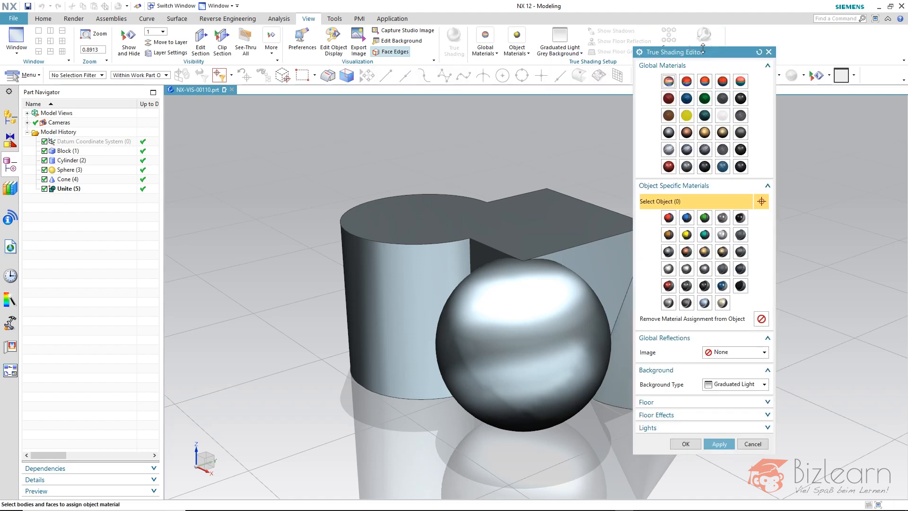
{"action": "mouse_move", "coordinate": [713, 66]}
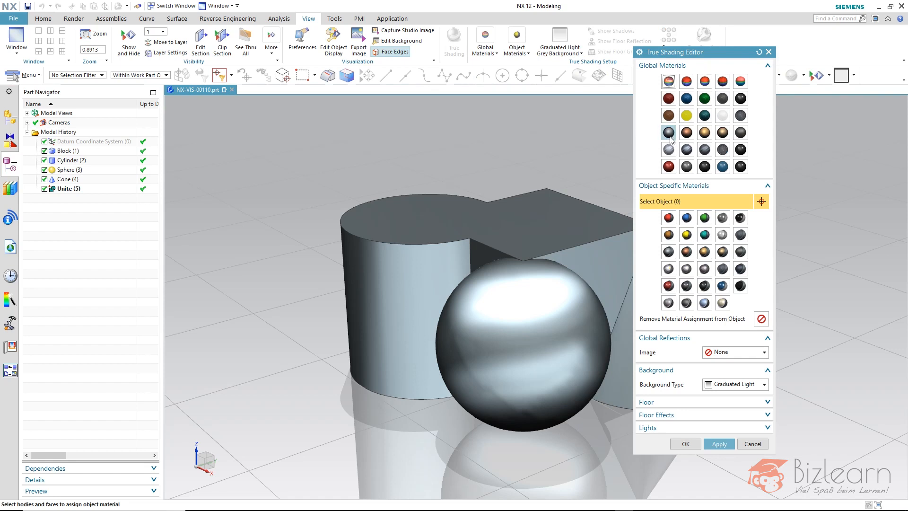
Apply a chrome global material to the whole united solid in the True Shading Editor
{"action": "left_click", "coordinate": [668, 132]}
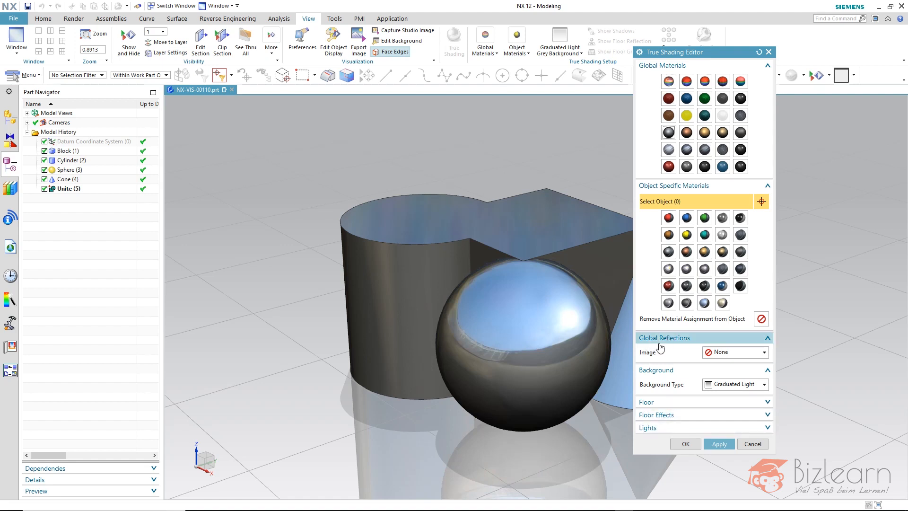
Choose Metal as the Global Reflections Image for the solid
{"action": "left_click", "coordinate": [761, 352]}
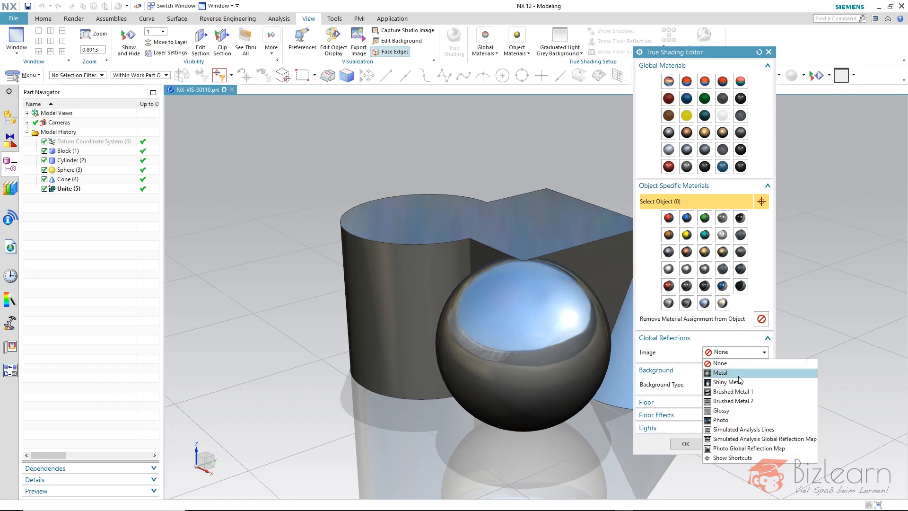
{"action": "left_click", "coordinate": [720, 373]}
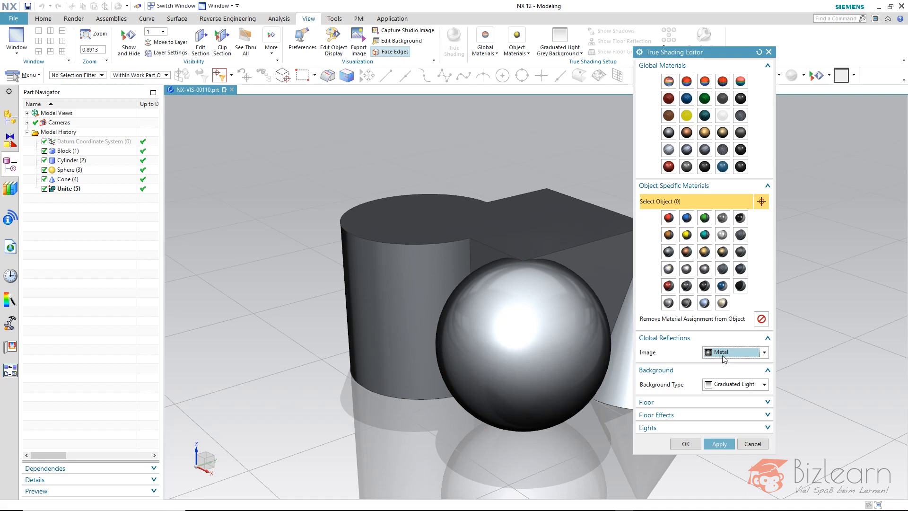
{"action": "mouse_move", "coordinate": [668, 286]}
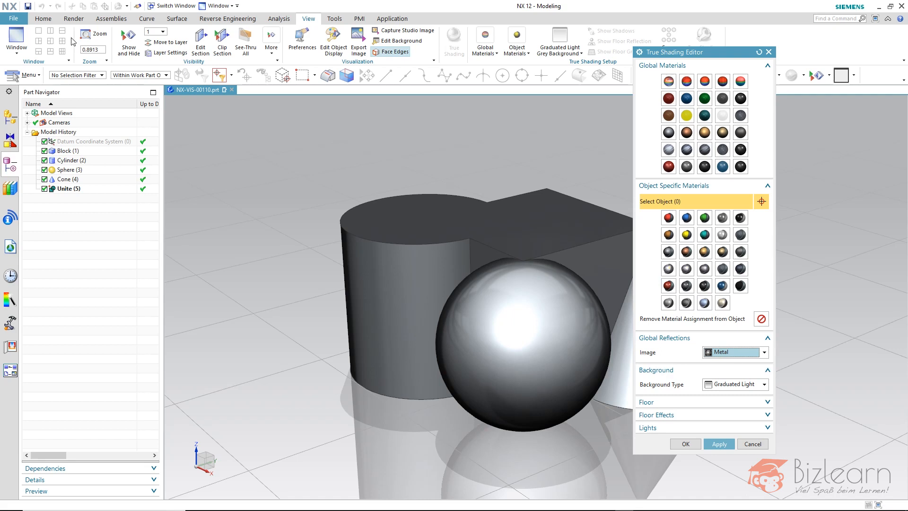
With the selection filter set to Face, give the sphere's face a red material
{"action": "left_click", "coordinate": [98, 75]}
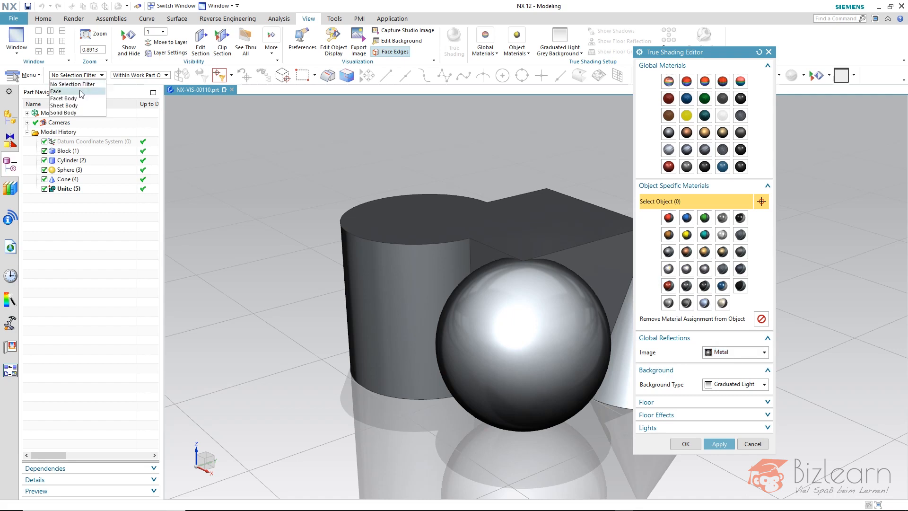
{"action": "left_click", "coordinate": [54, 92]}
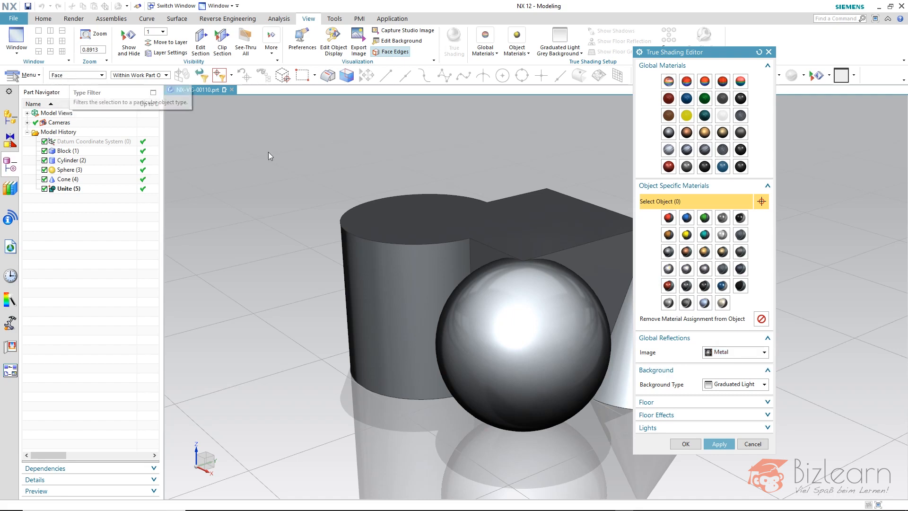
{"action": "left_click", "coordinate": [556, 386]}
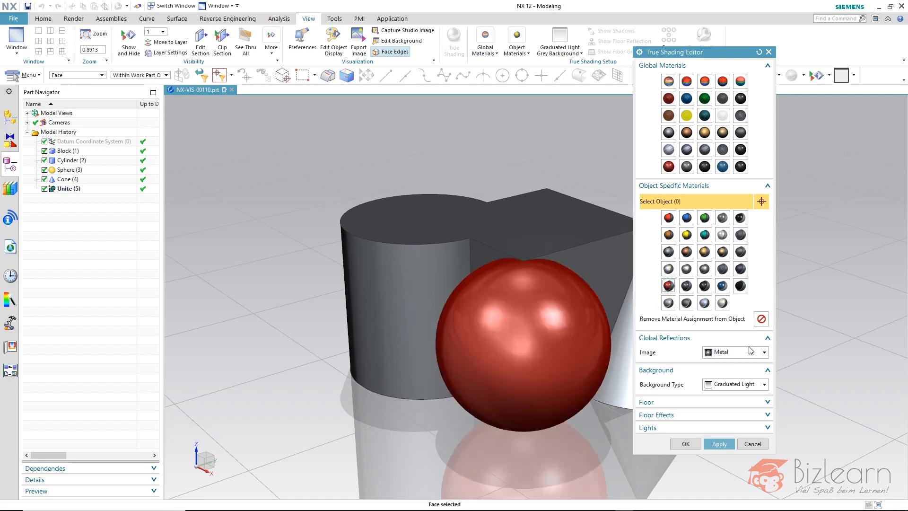
Switch the Global Reflections Image to Brushed Metal 2
{"action": "left_click", "coordinate": [767, 352]}
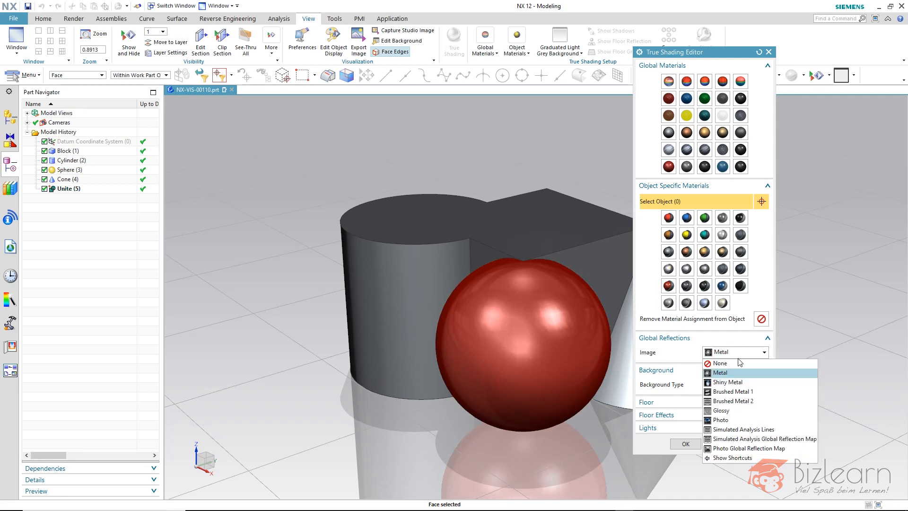
{"action": "left_click", "coordinate": [723, 410]}
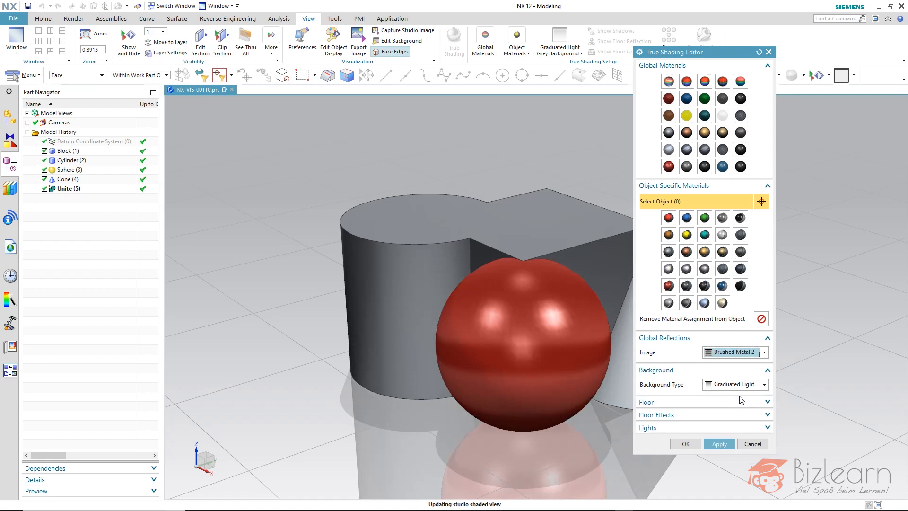
{"action": "mouse_move", "coordinate": [744, 372]}
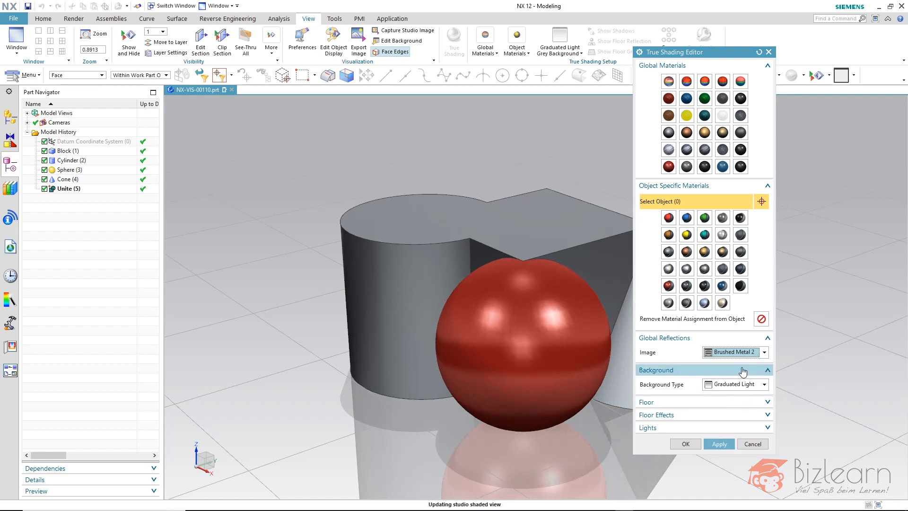